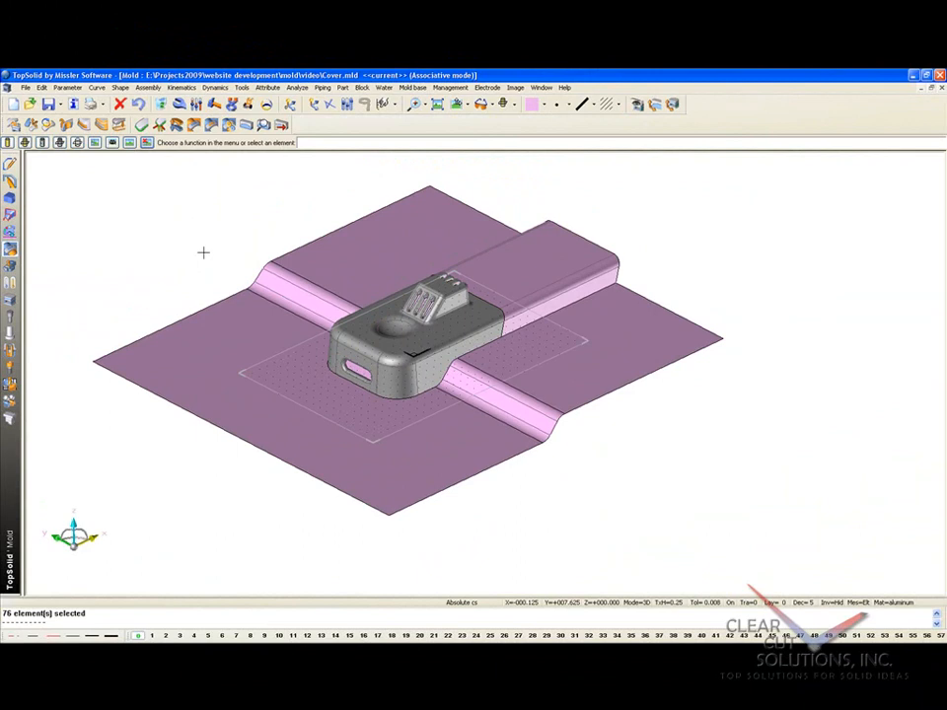
pyautogui.moveTo(246, 122)
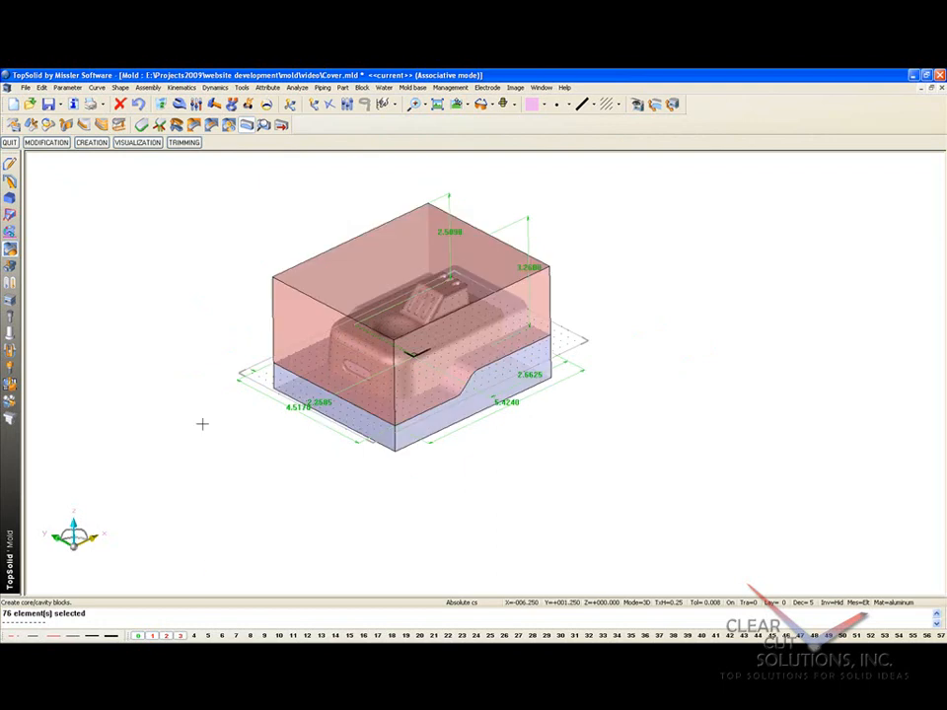
pyautogui.moveTo(423, 493)
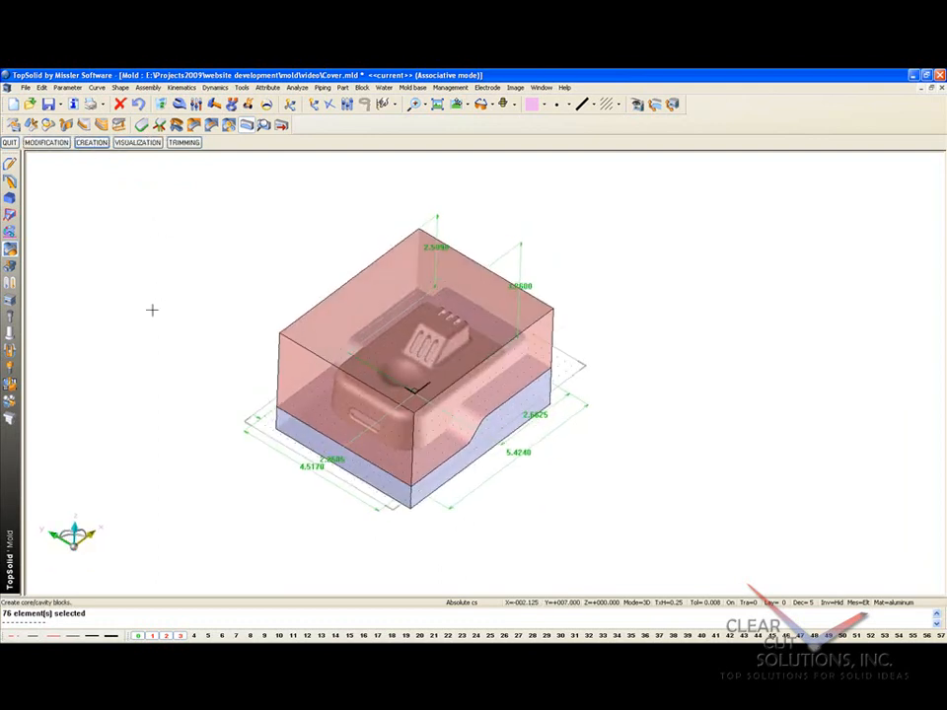
# Bring up the element visibility settings for the resized core and cavity blocks
pyautogui.click(635, 103)
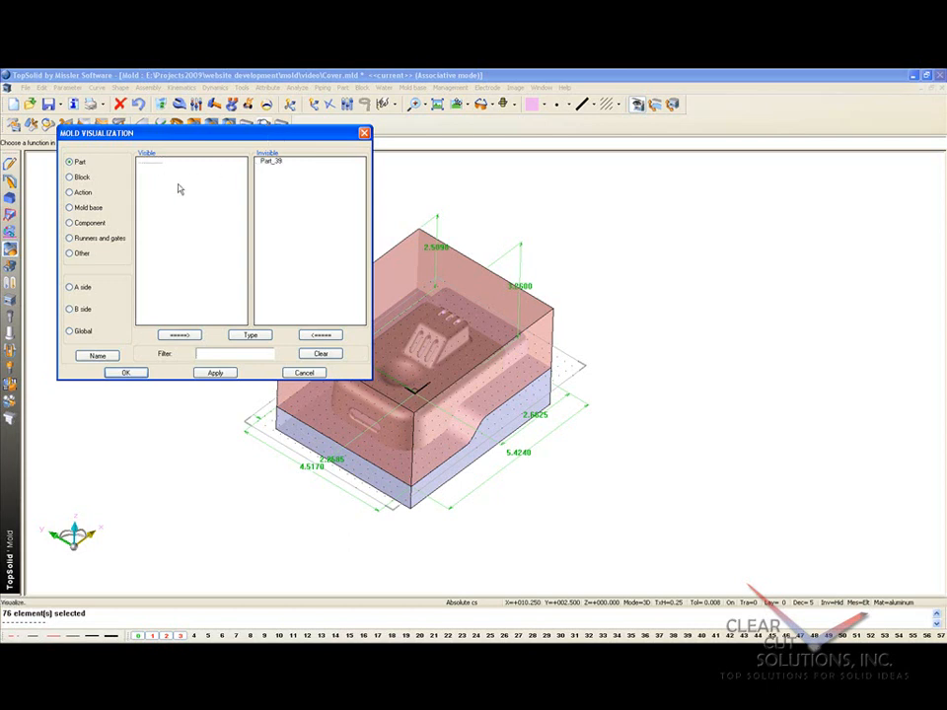
pyautogui.click(71, 177)
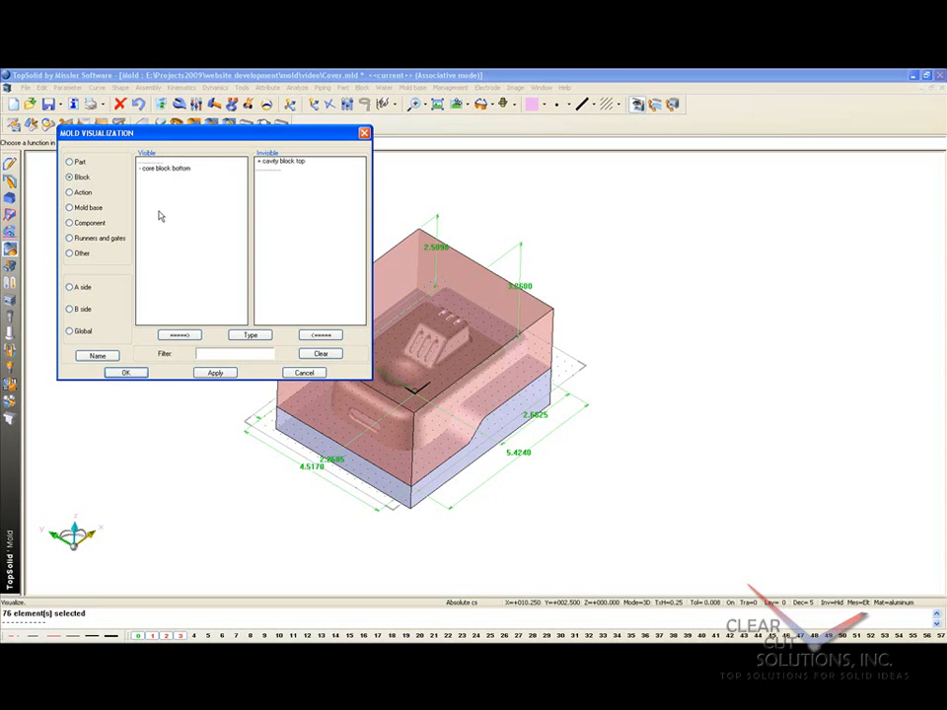
pyautogui.click(215, 373)
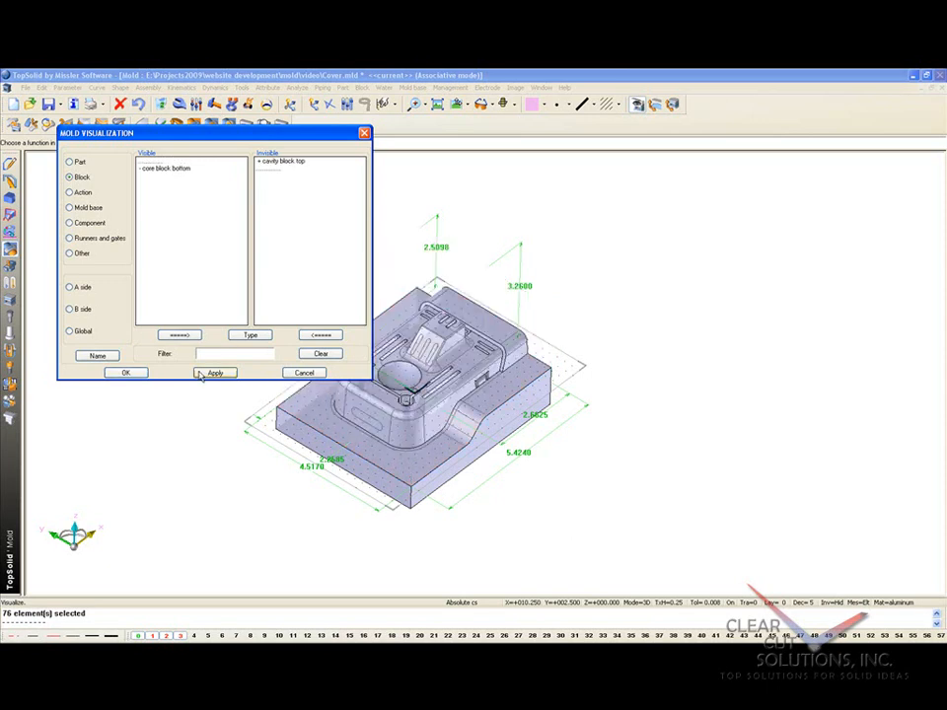
pyautogui.click(215, 373)
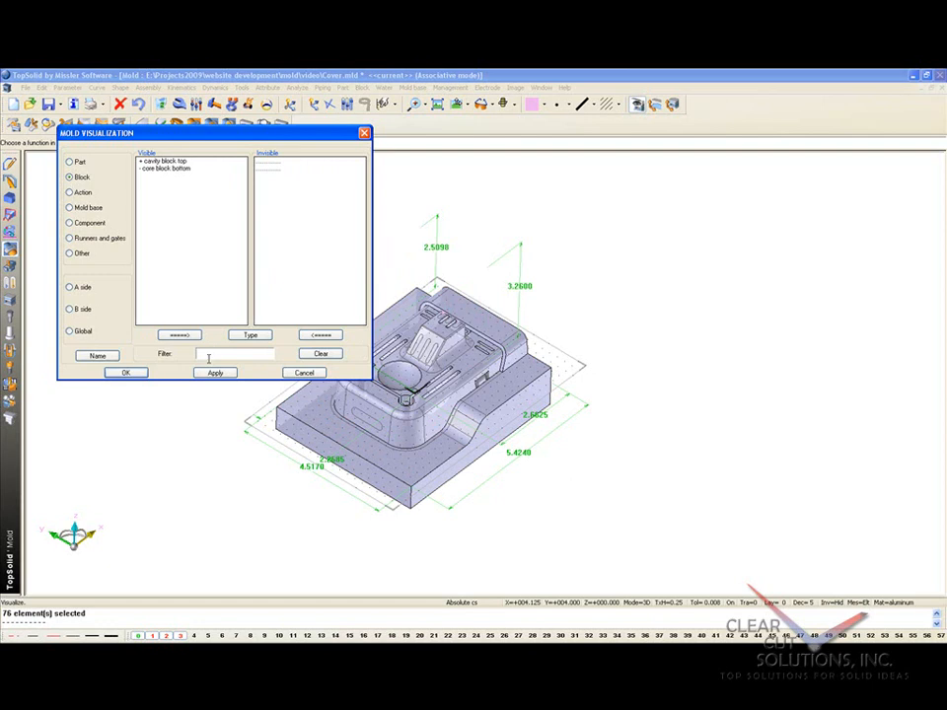
pyautogui.click(215, 373)
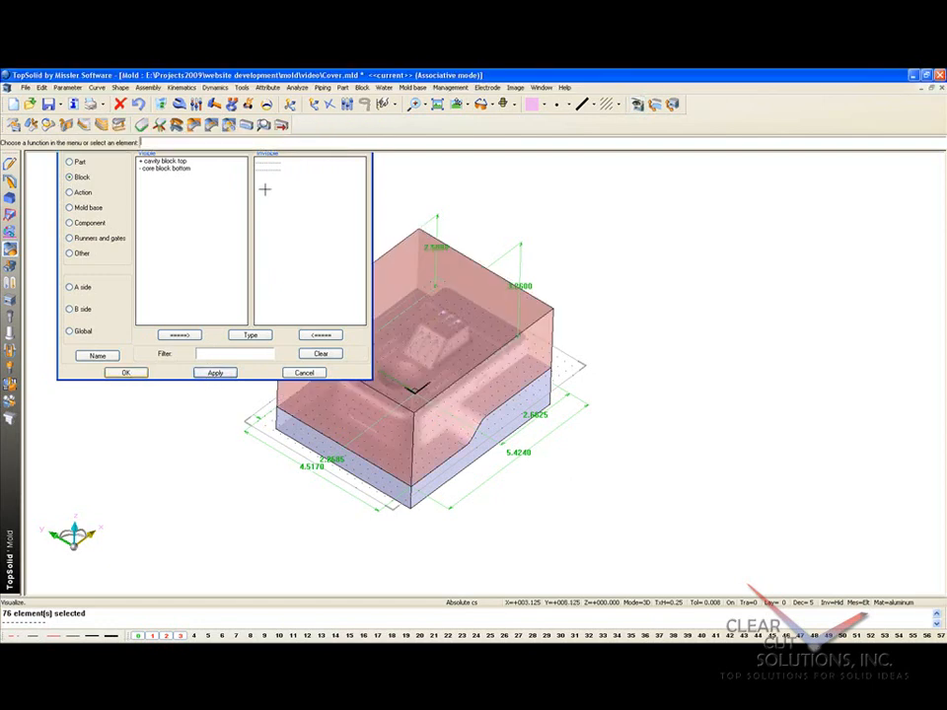
# Close the visibility editor and adjust the core and cavity block dimensions from the top view
pyautogui.click(304, 371)
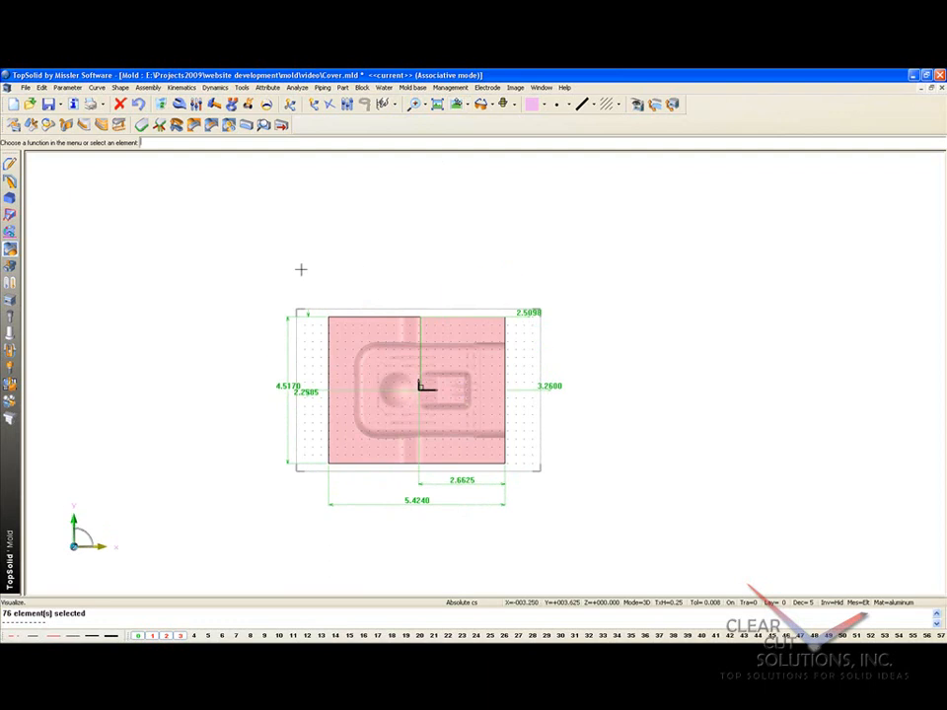
pyautogui.click(416, 502)
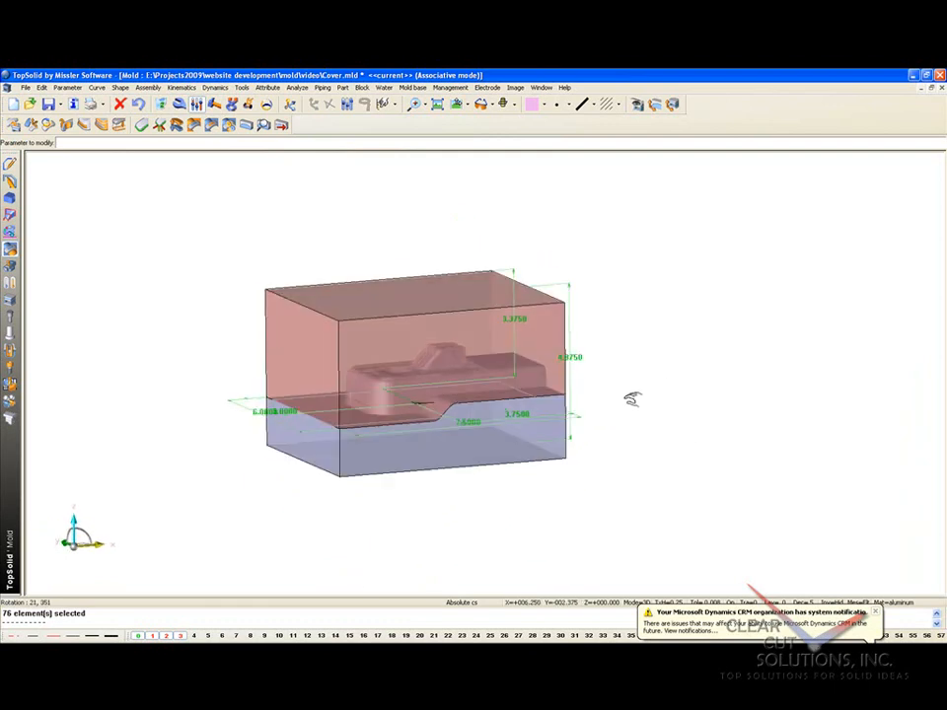
# Hide the cavity block so only the core block and the plastic part remain visible
pyautogui.moveTo(631, 398); pyautogui.dragTo(659, 438)
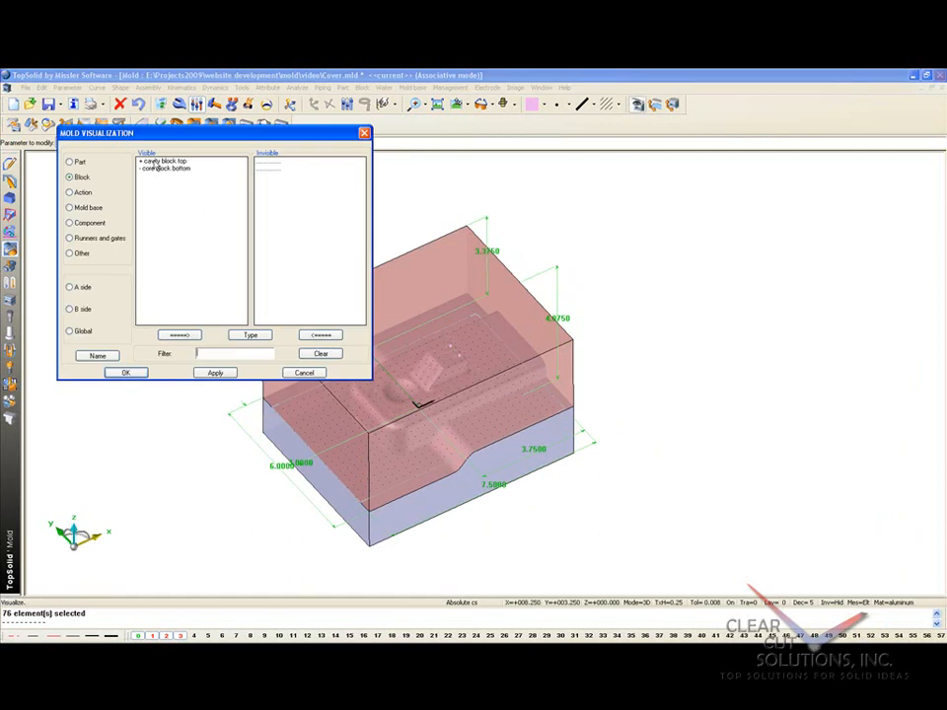
pyautogui.click(126, 373)
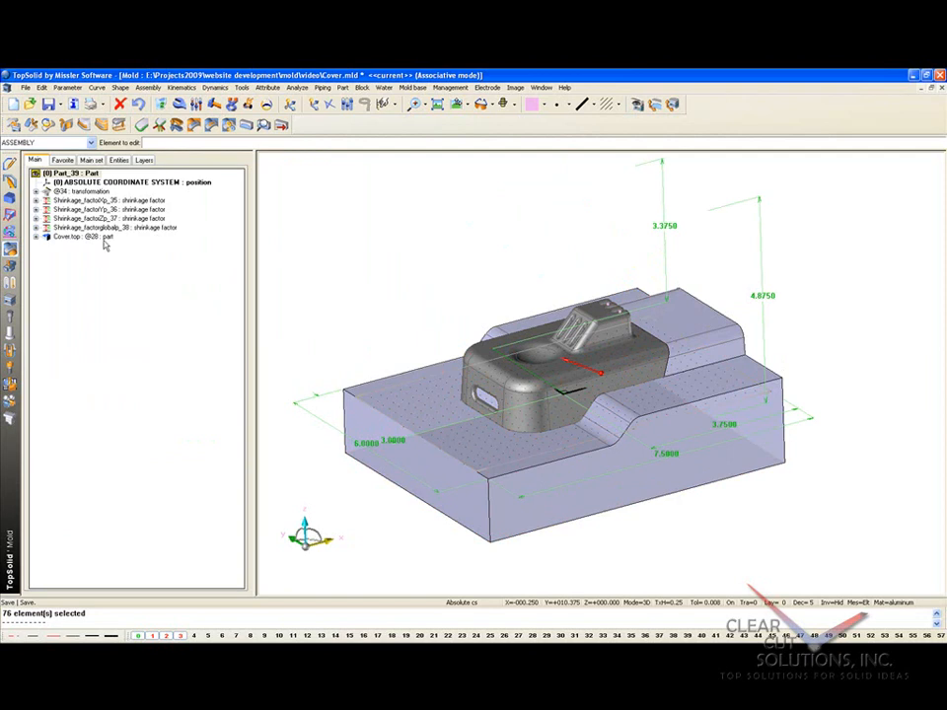
# Expand the Shrinkage entry in the part history and select its shrink factor parameter
pyautogui.click(110, 227)
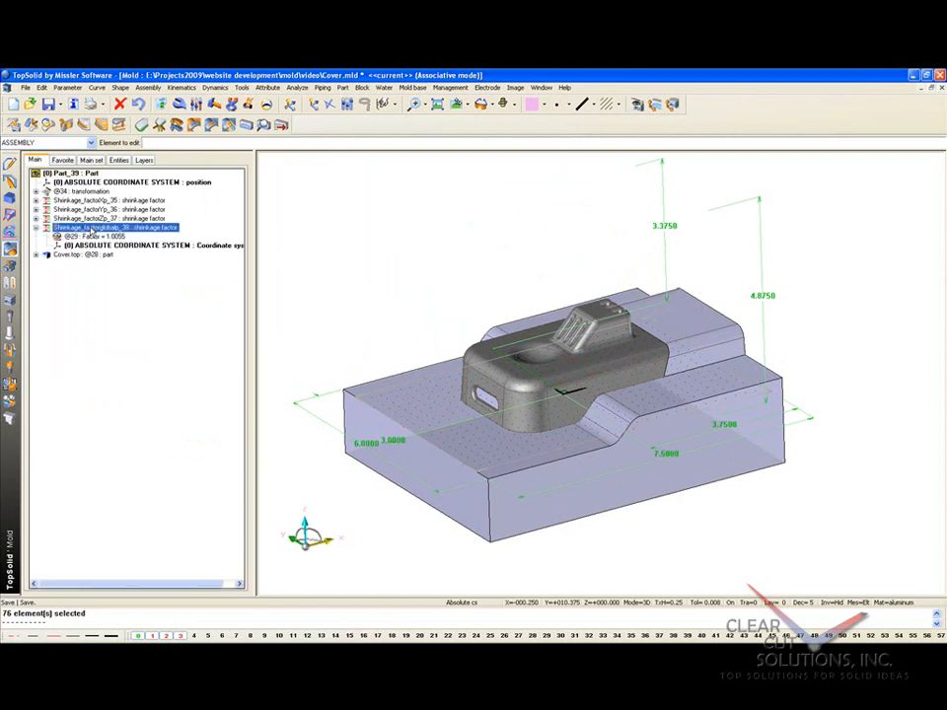
pyautogui.click(94, 237)
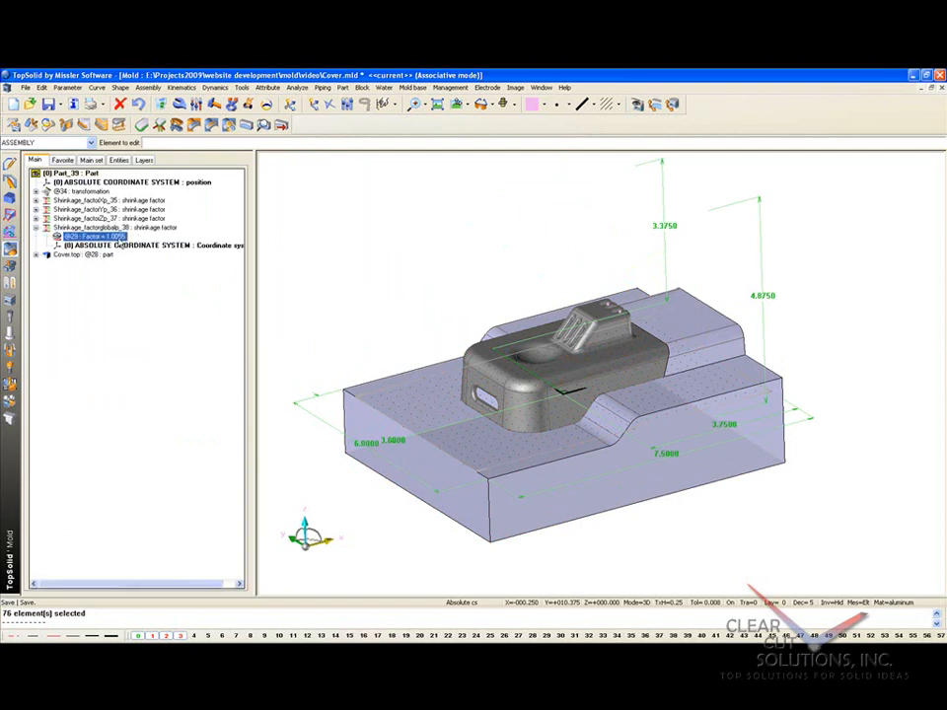